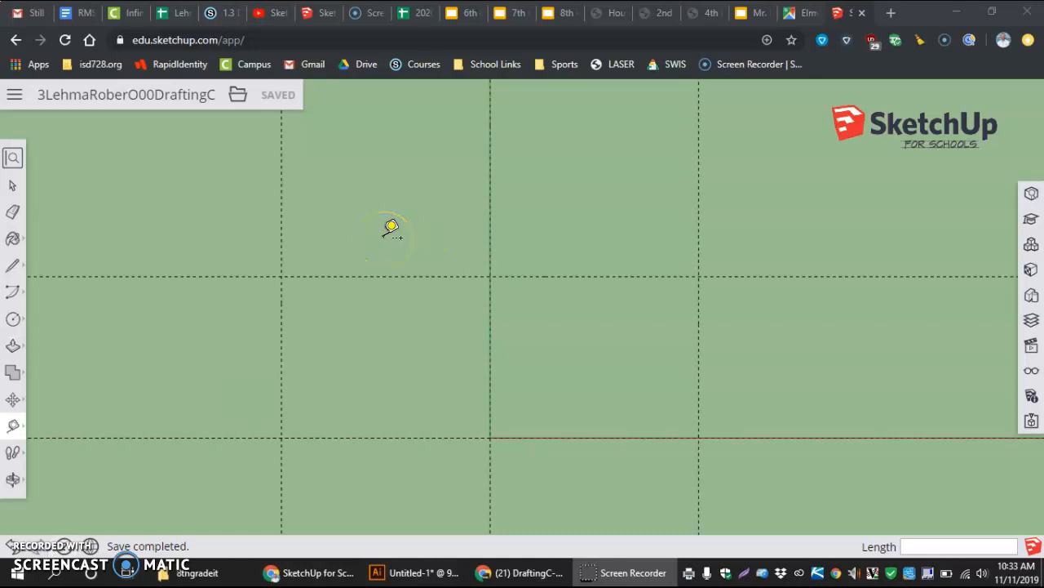
mouse_move(39, 318)
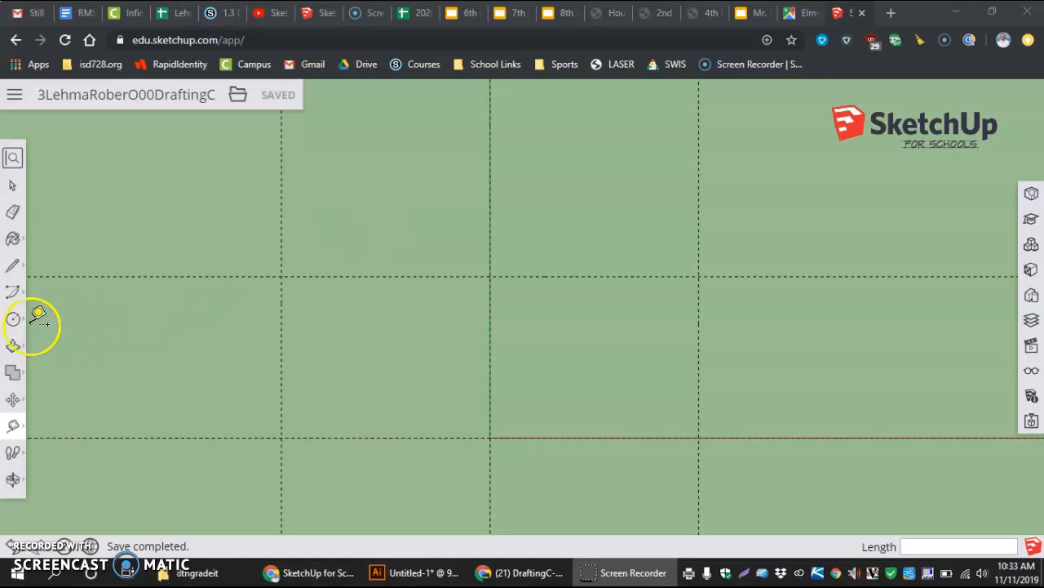
Activate the Circle tool from the left toolbar.
left_click(13, 318)
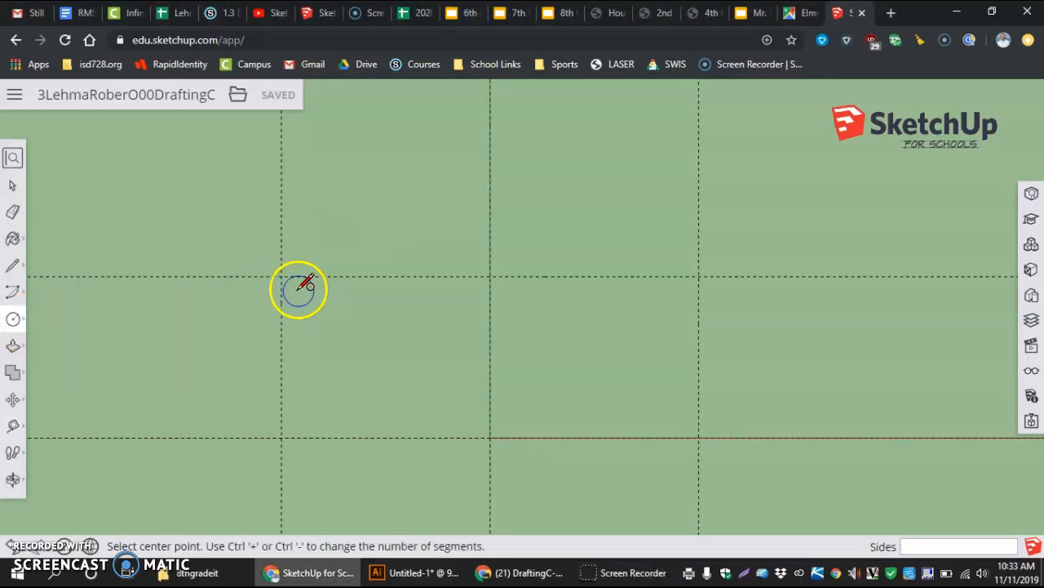
mouse_move(308, 309)
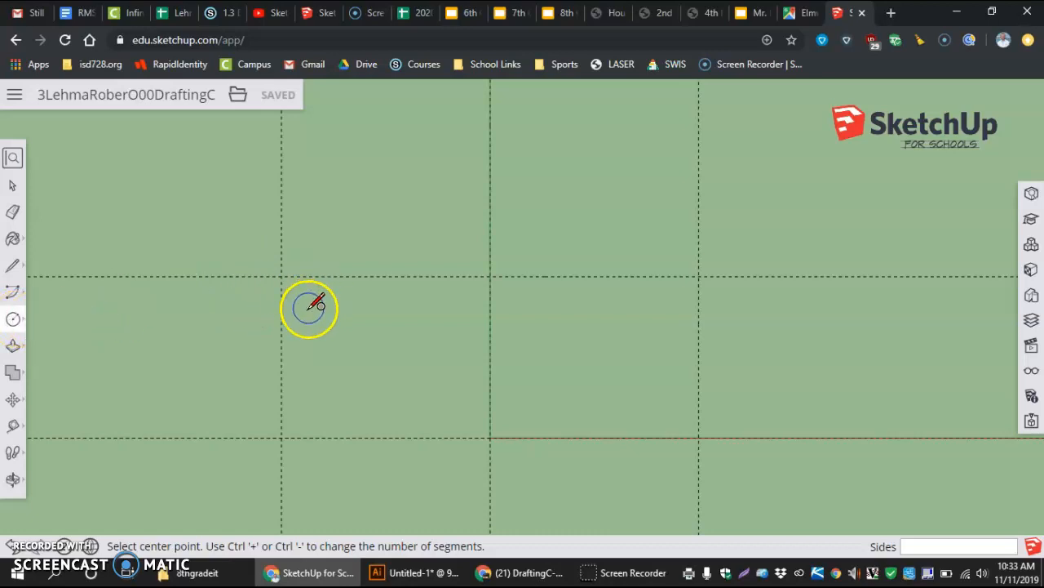
mouse_move(490, 276)
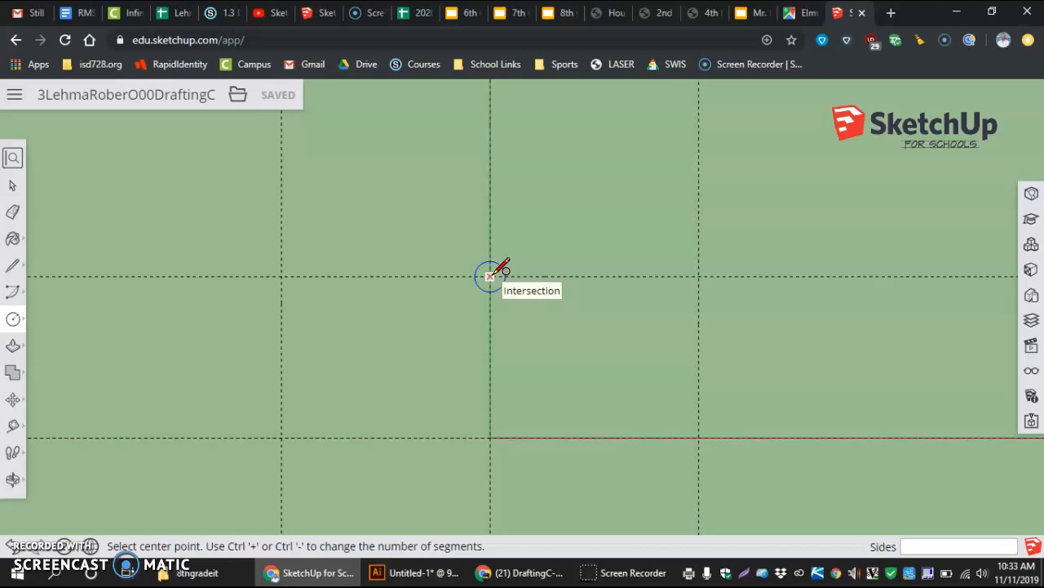
mouse_move(493, 271)
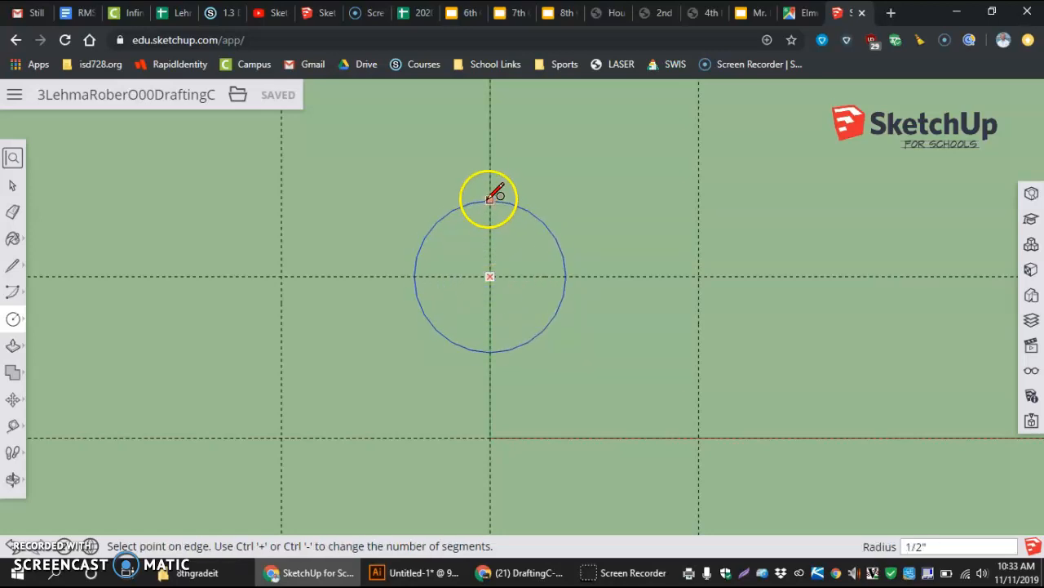
mouse_move(532, 276)
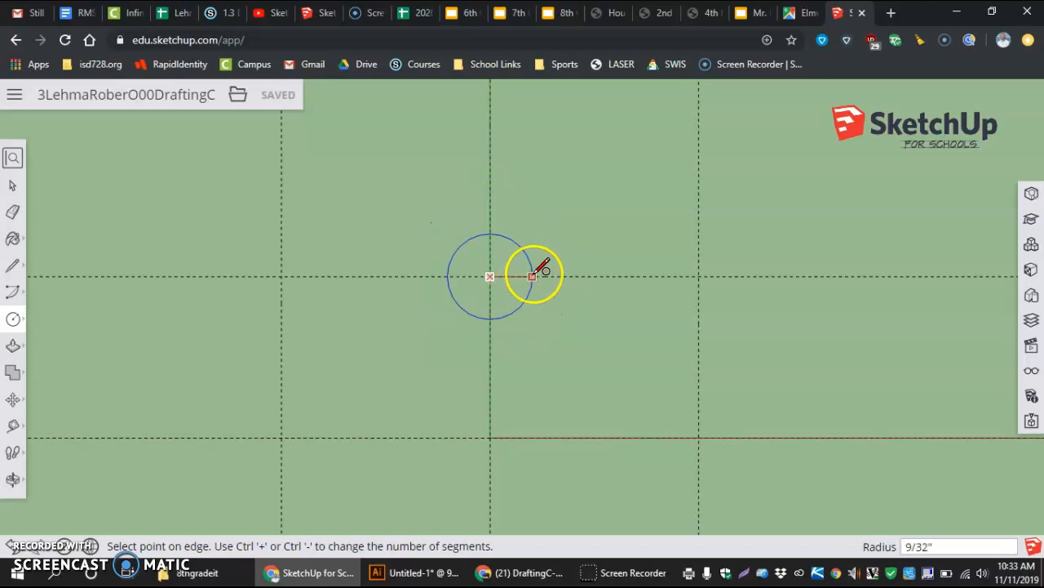
mouse_move(547, 269)
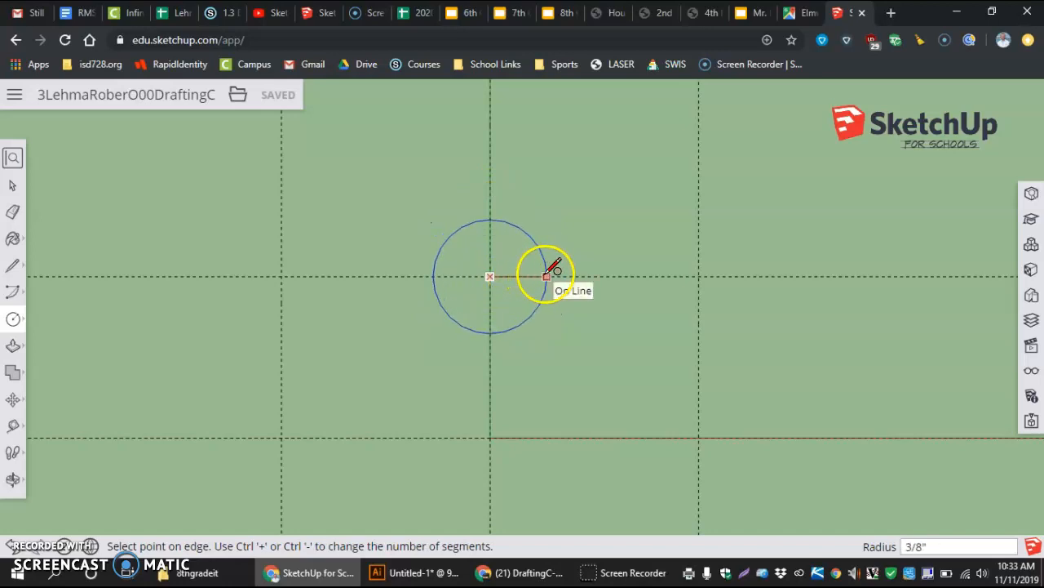
Size the first top-center circle by dragging, then start a second concentric circle with radius 1.
left_click(547, 274)
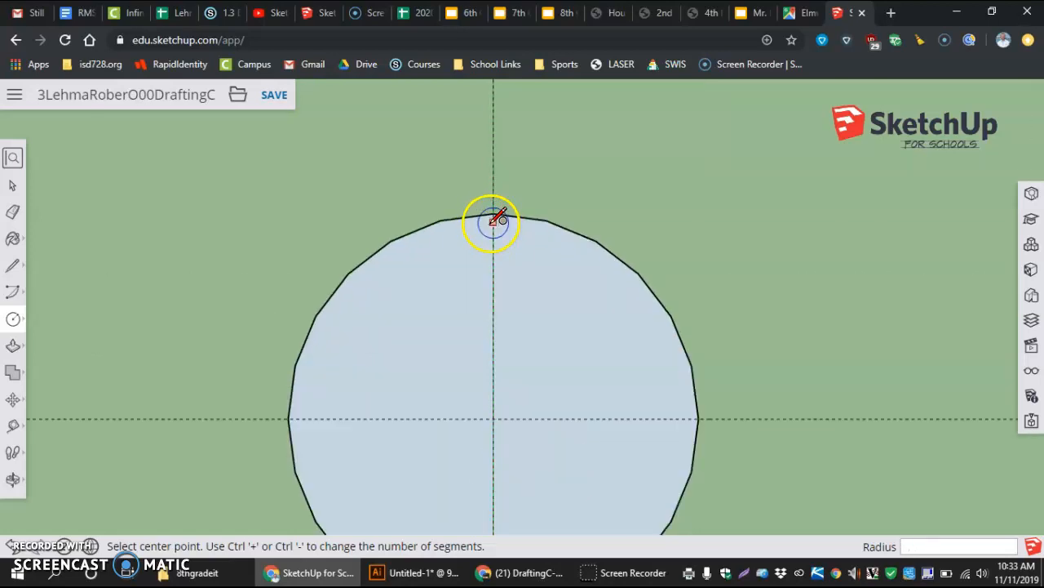
scroll("down", 3)
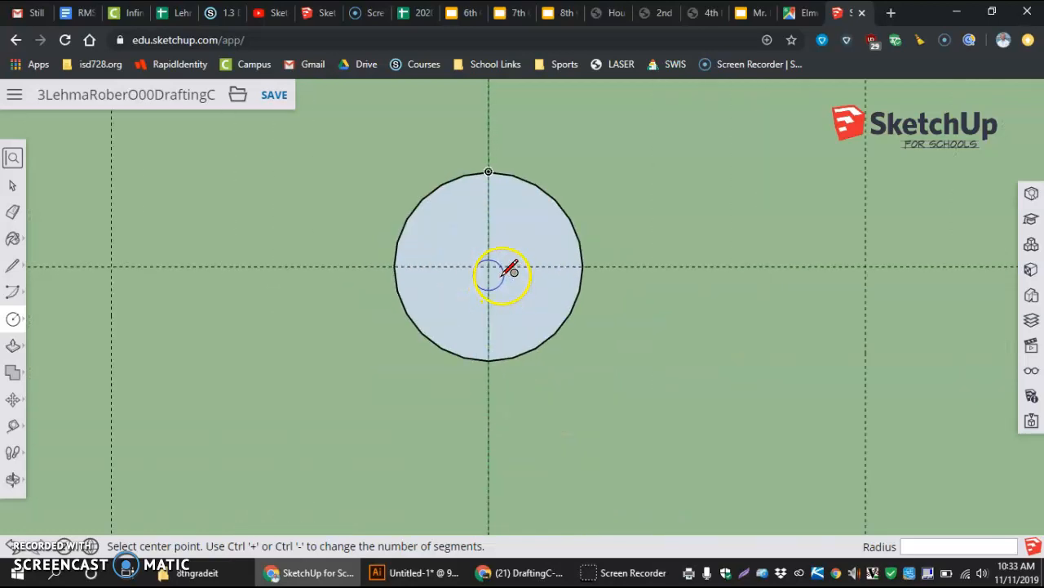
mouse_move(489, 275)
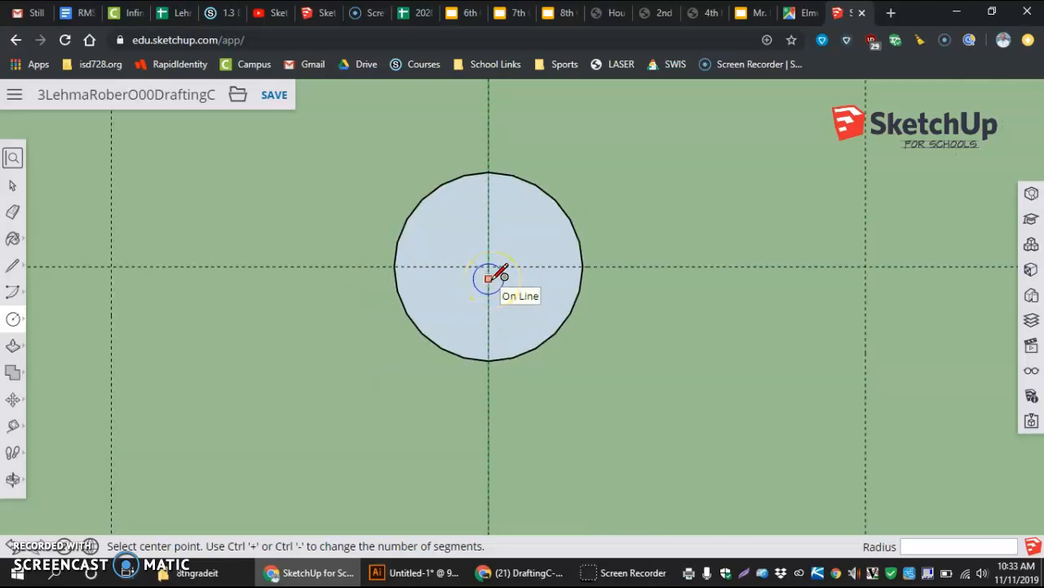
type("1")
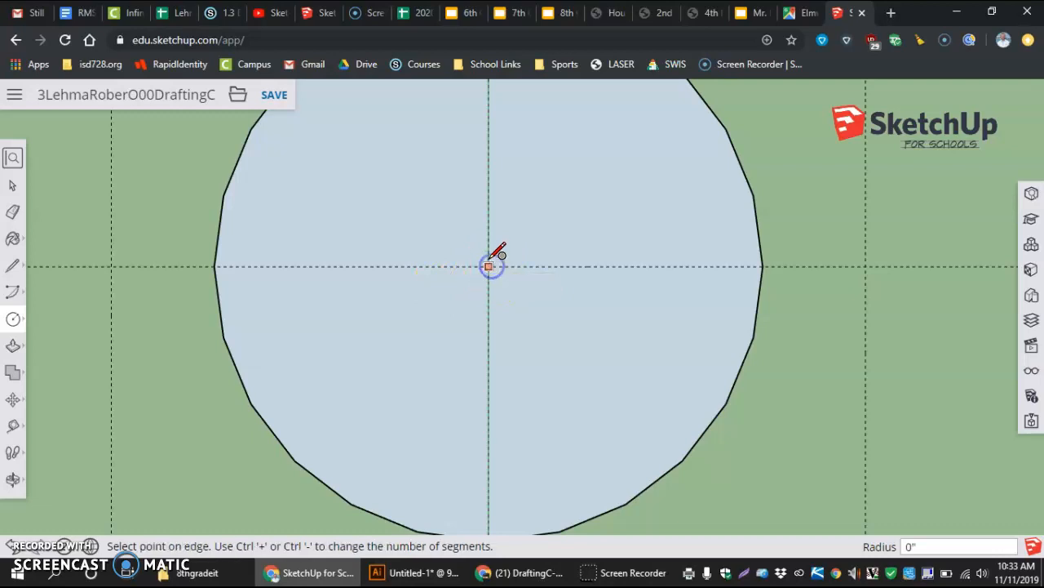
mouse_move(487, 202)
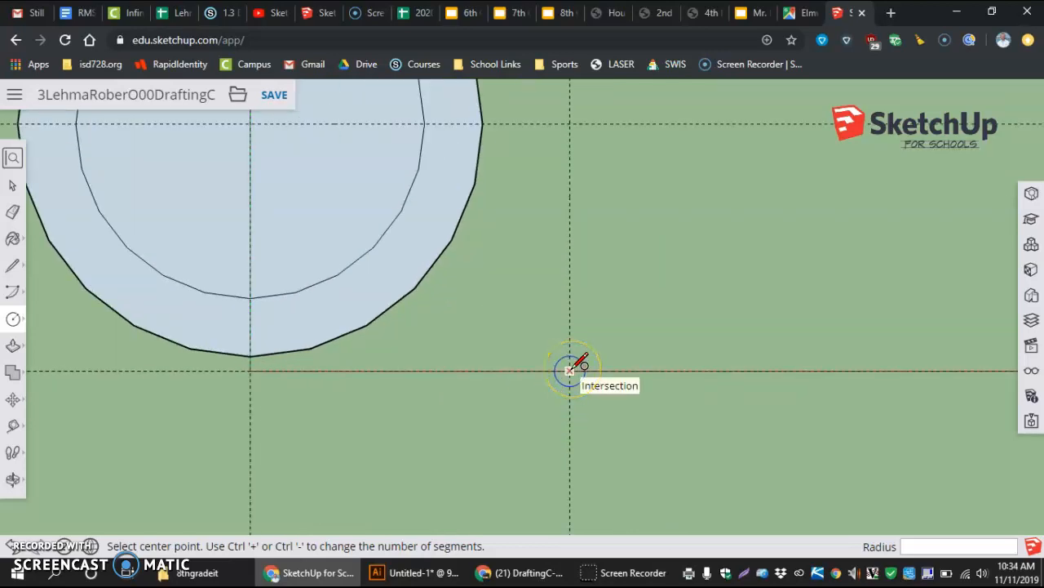
Draw concentric circles sharing the right intersection as center, sizing each outward click.
left_click(570, 370)
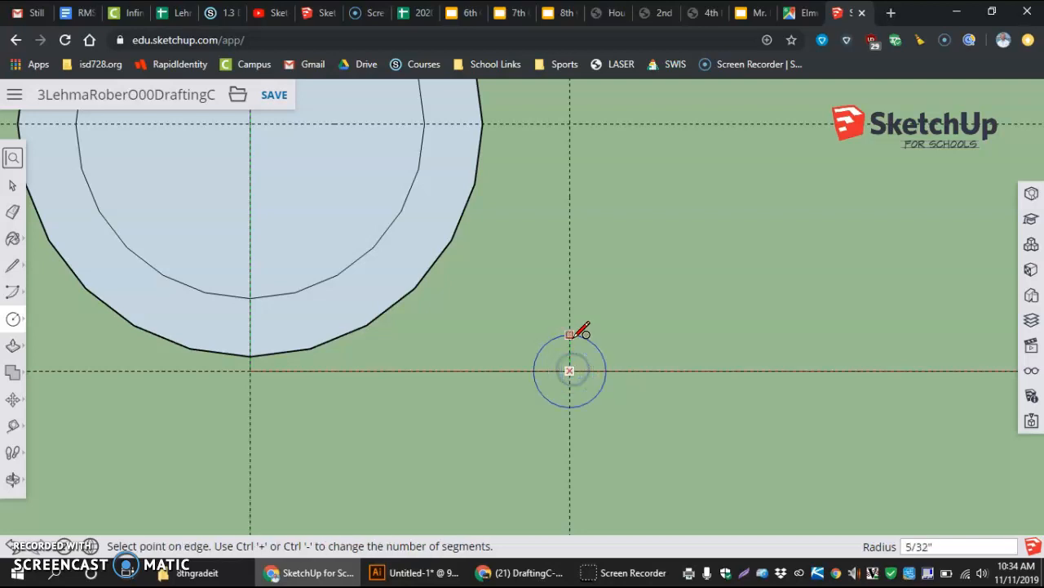
left_click(568, 334)
type("7/16")
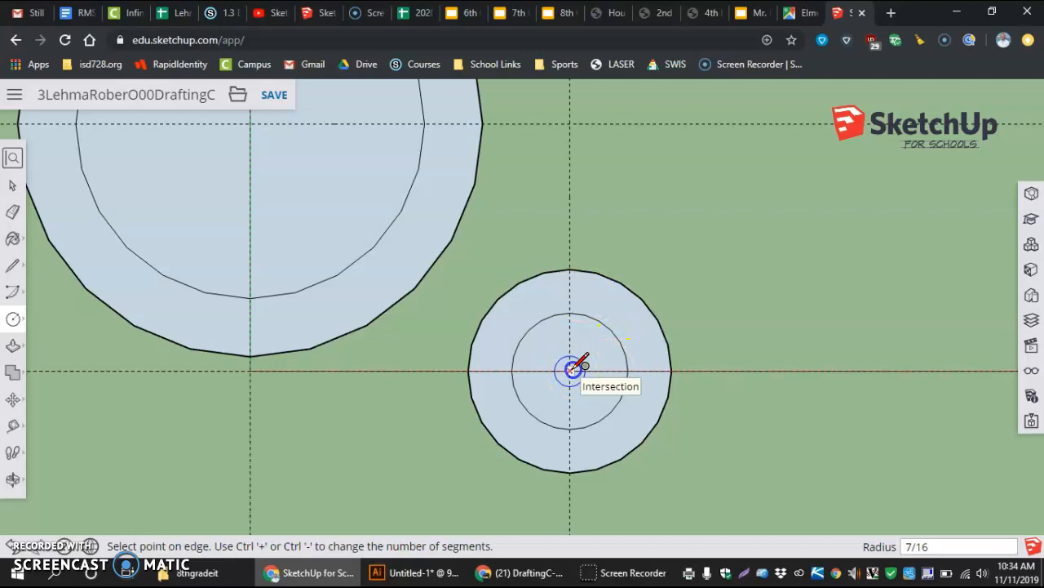
left_click(570, 369)
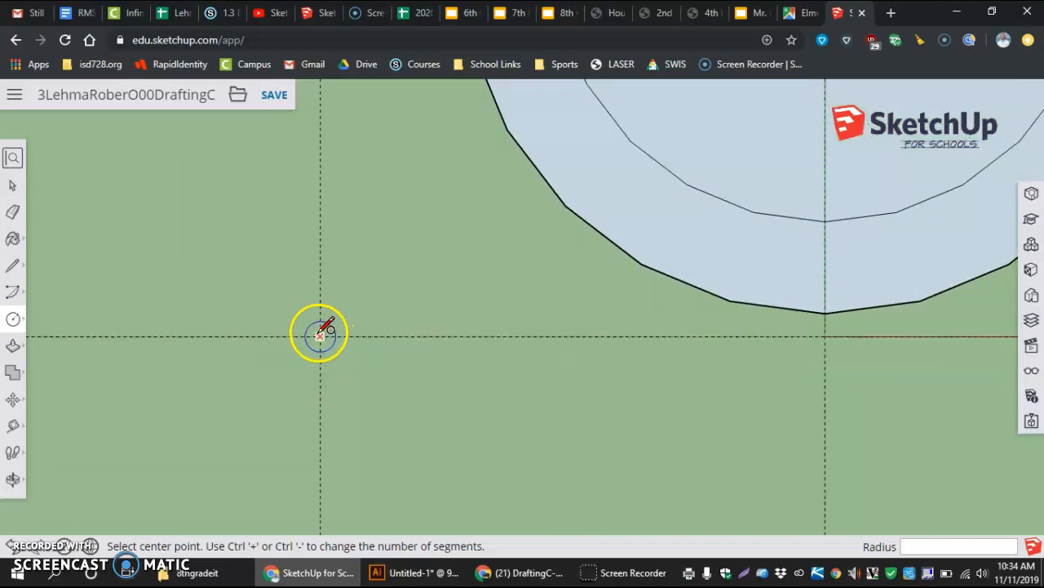
Draw concentric circles at the left intersection, finishing with the small innermost one.
left_click(320, 333)
type("7/16")
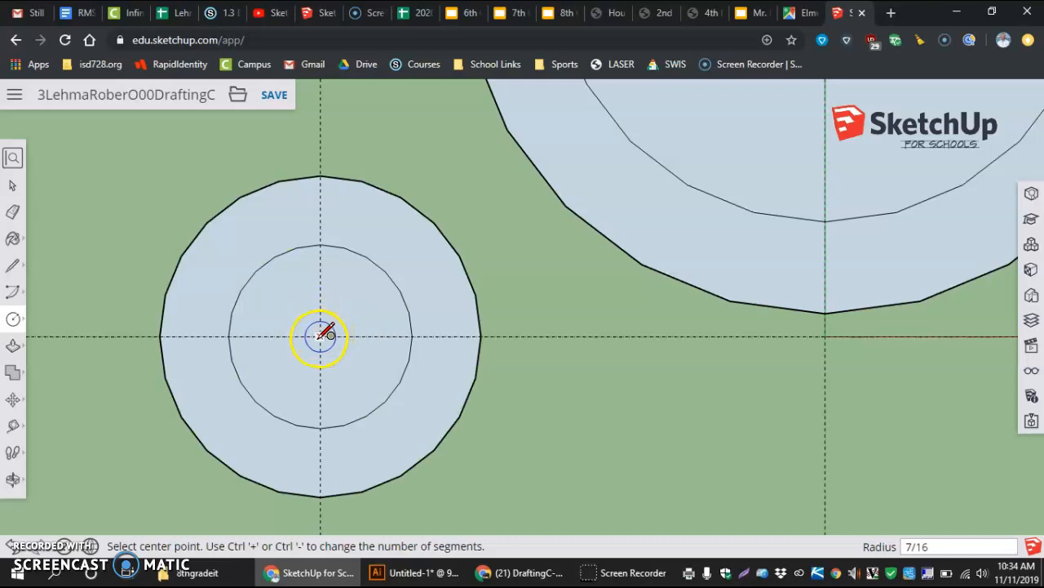
left_click(320, 337)
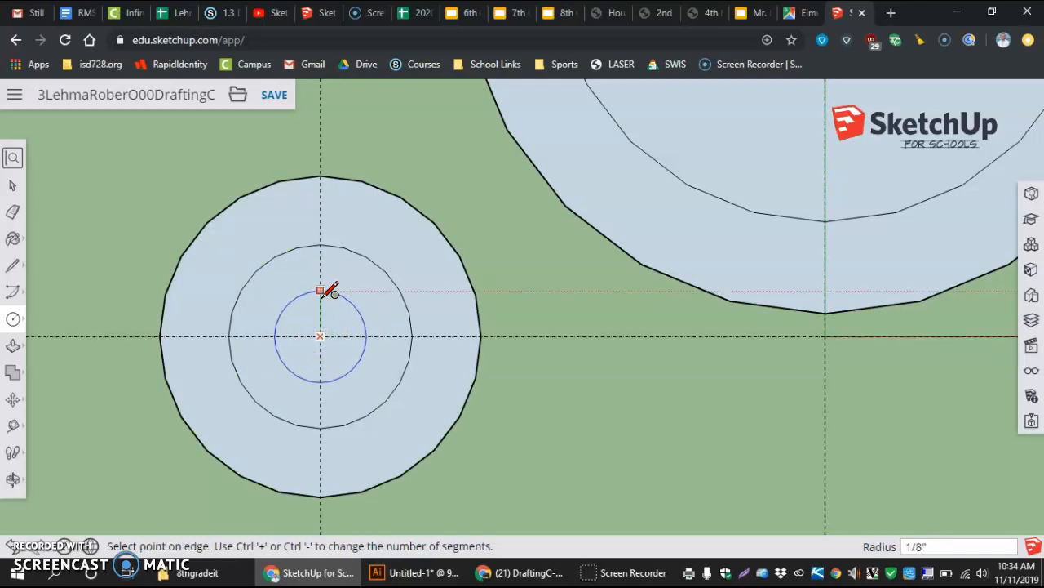
left_click(320, 290)
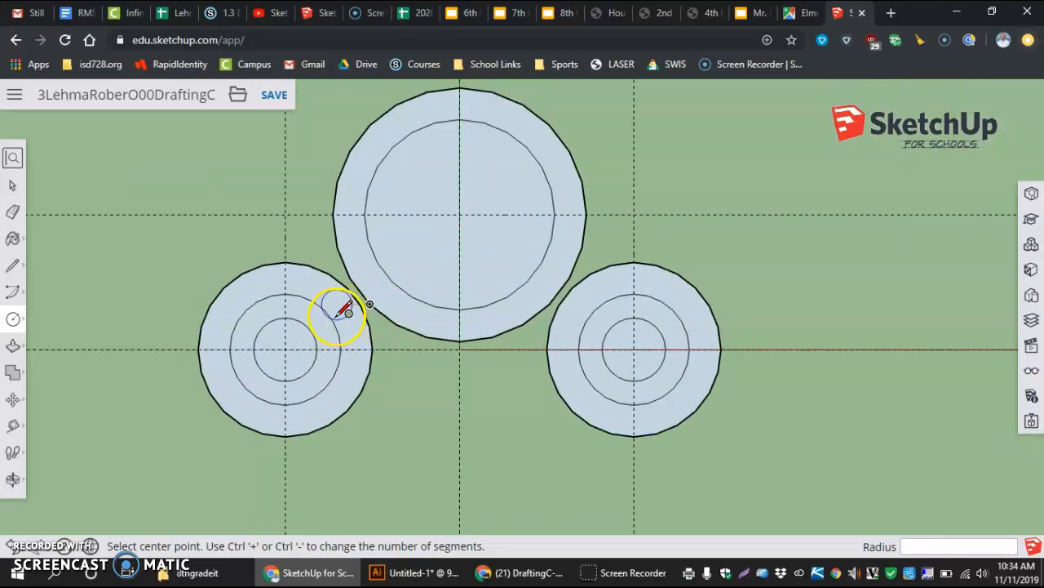
mouse_move(314, 279)
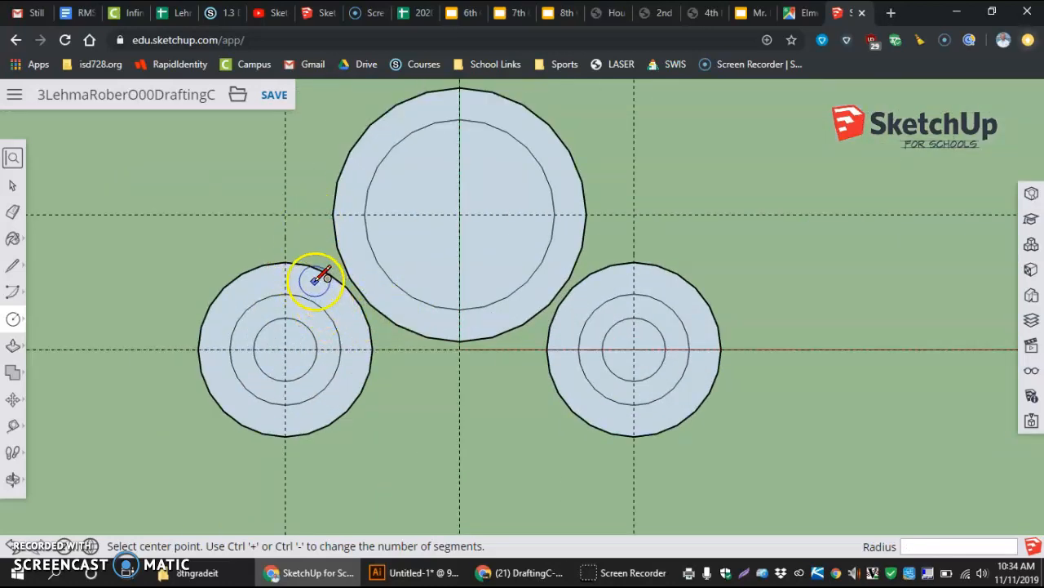
mouse_move(297, 270)
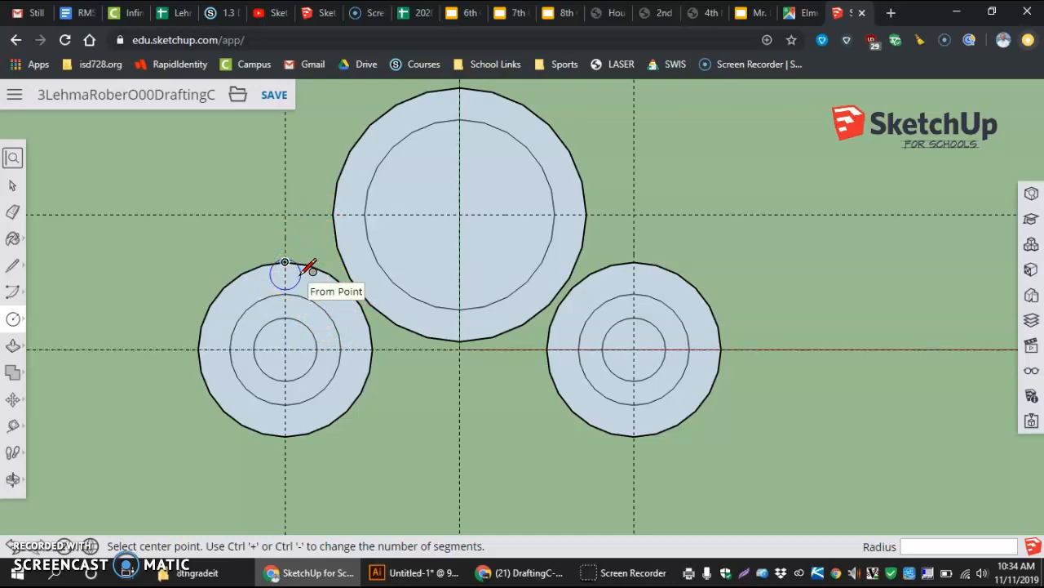
mouse_move(171, 408)
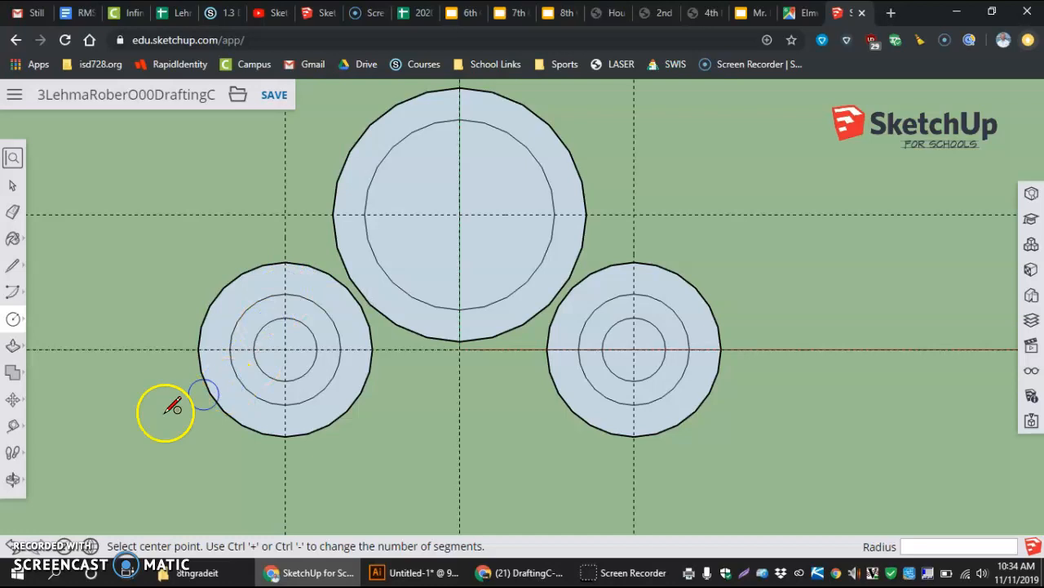